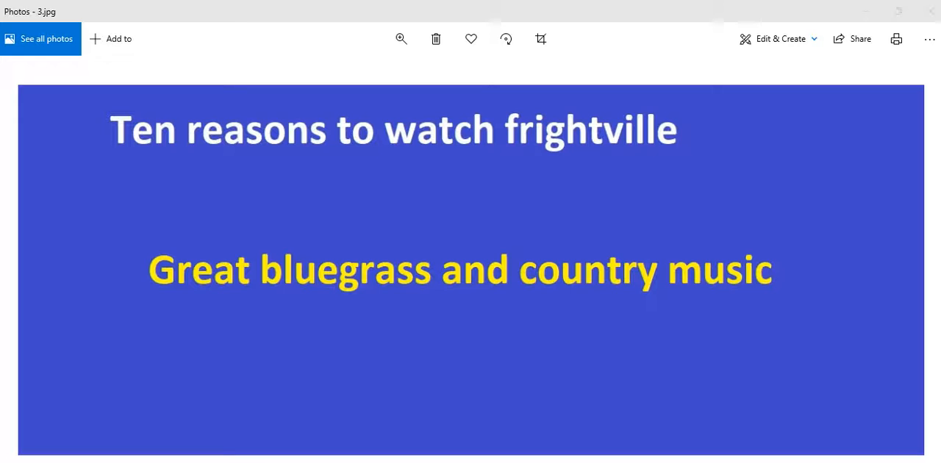
# Advance from 3.jpg to 4.jpg, the slide reading "The Dixie Belles."
pyautogui.press('right')
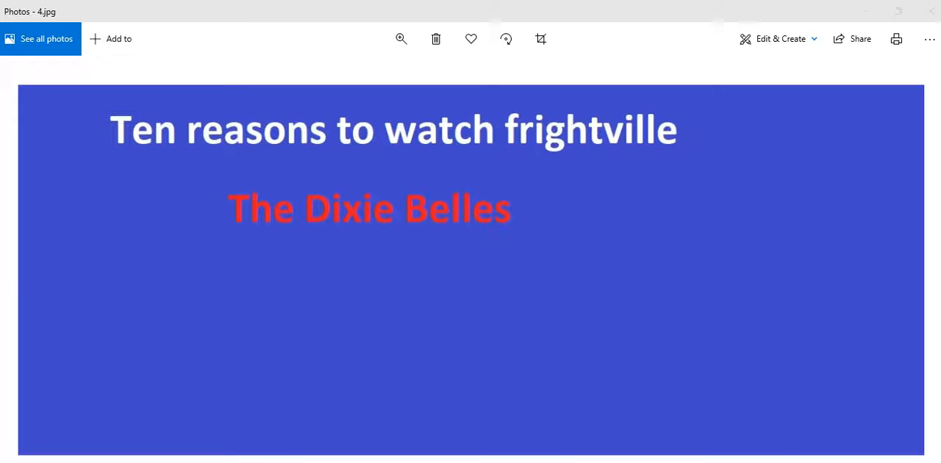